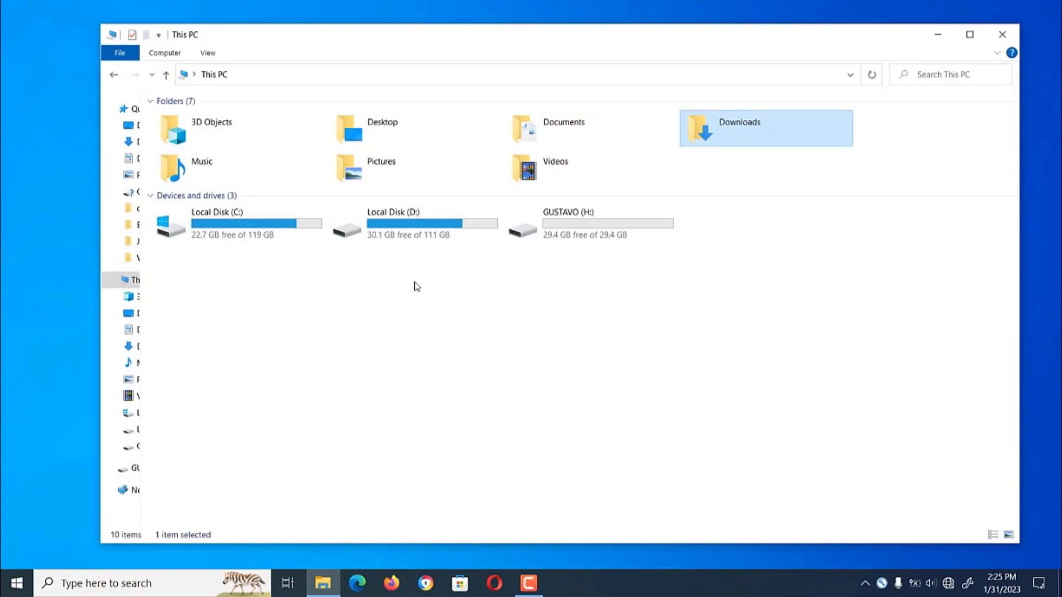
Step: Open Downloads in File Explorer and run rufus-3.21
{"action": "double_click", "coordinate": [738, 128]}
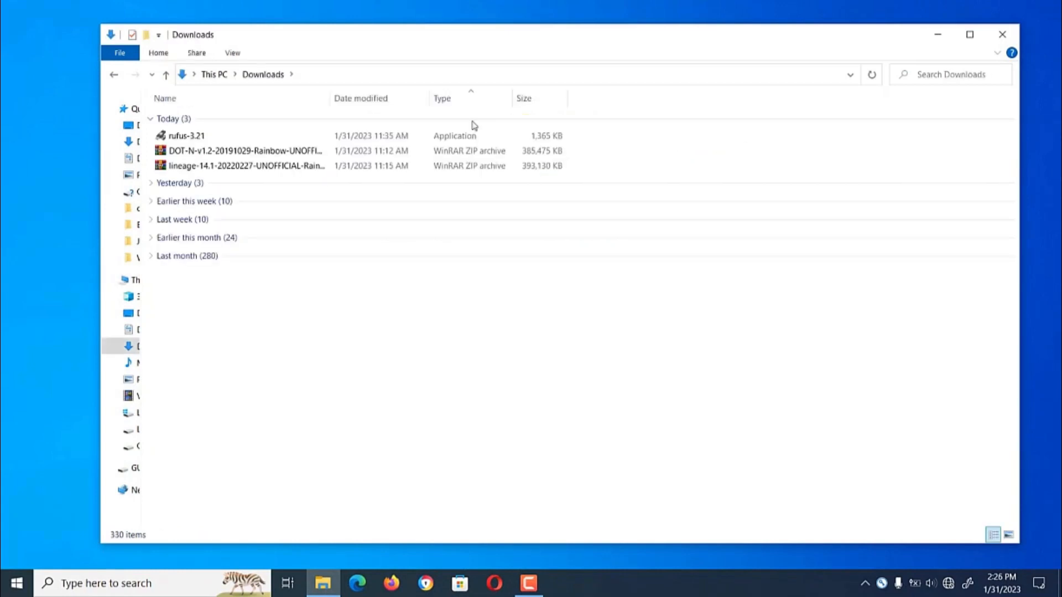
{"action": "left_click", "coordinate": [186, 136]}
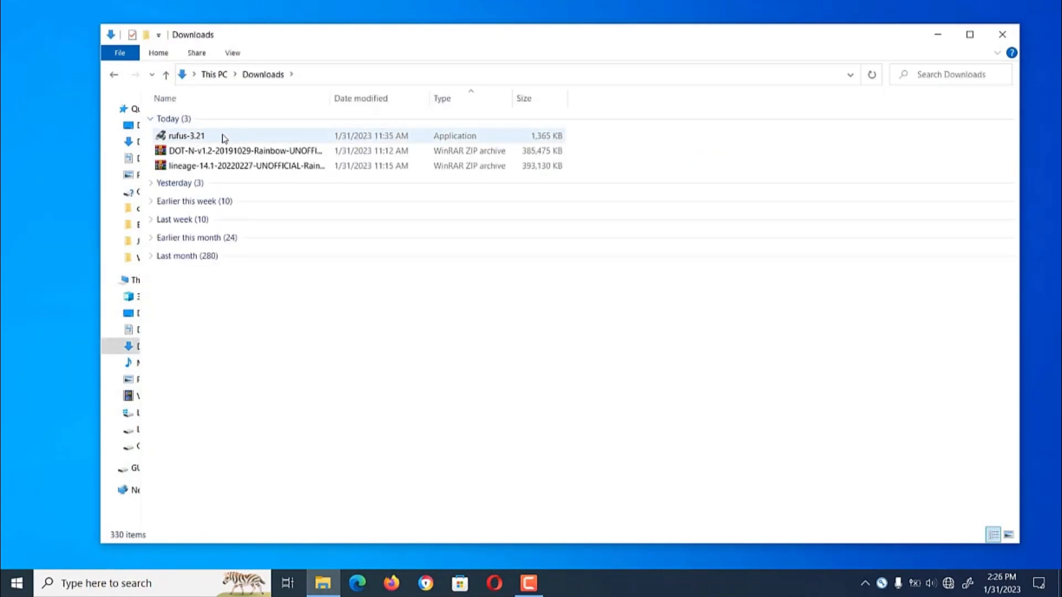
{"action": "left_click", "coordinate": [186, 135]}
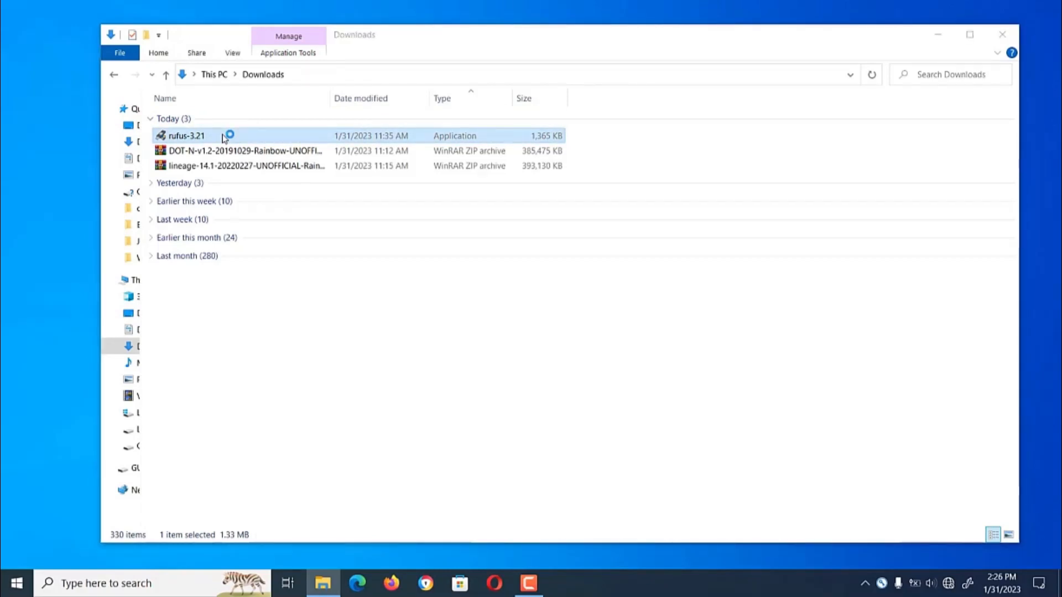
{"action": "double_click", "coordinate": [184, 136]}
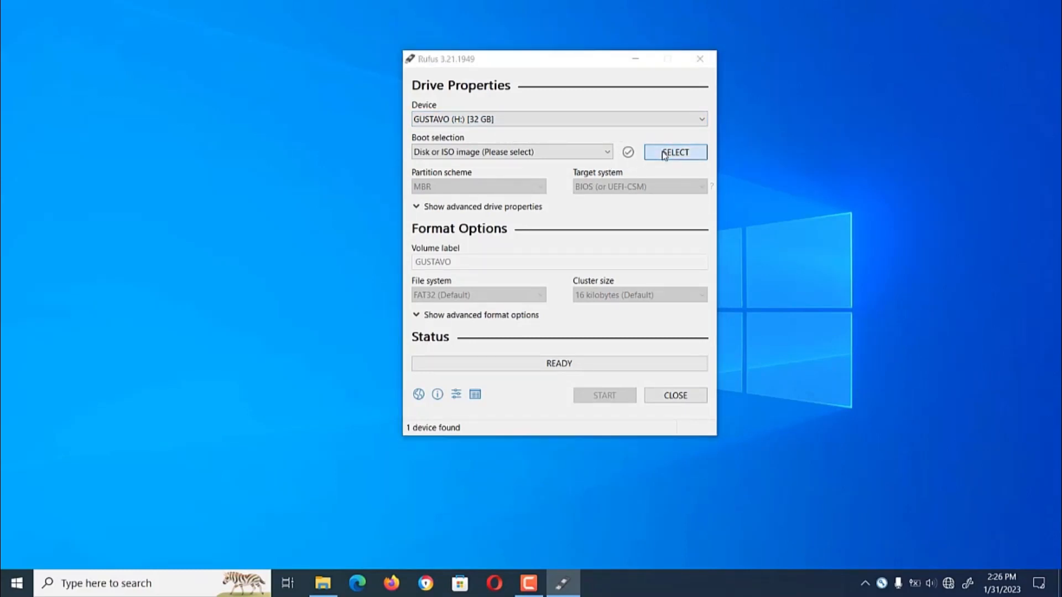
Step: Open the image file chooser via SELECT beside Boot selection for GUSTAVO (H:)
{"action": "left_click", "coordinate": [675, 152]}
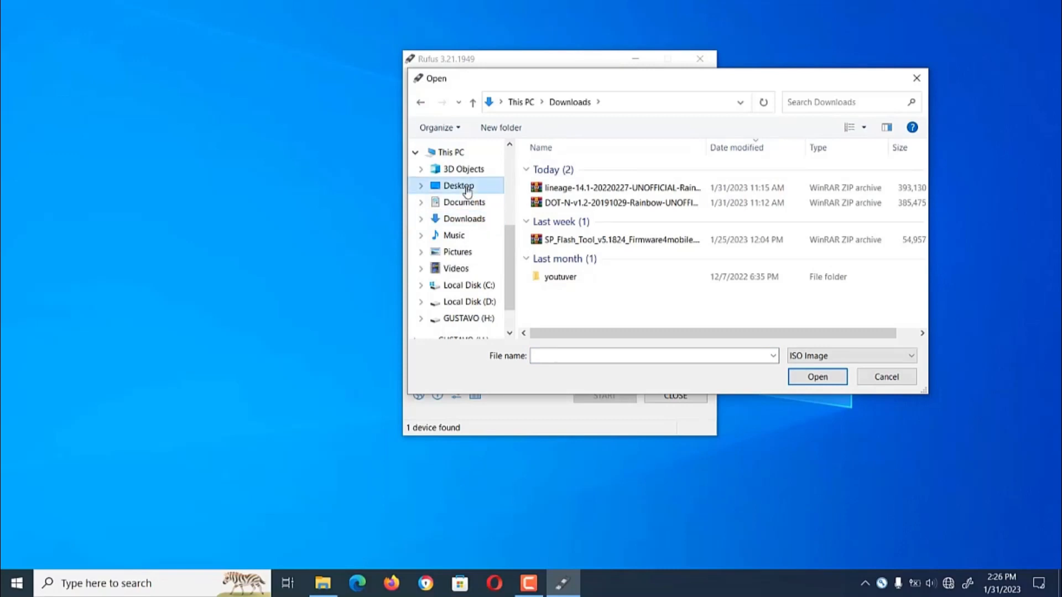
Step: Load Win11_22H2_English_x64v1.iso as the boot image
{"action": "left_click", "coordinate": [458, 186]}
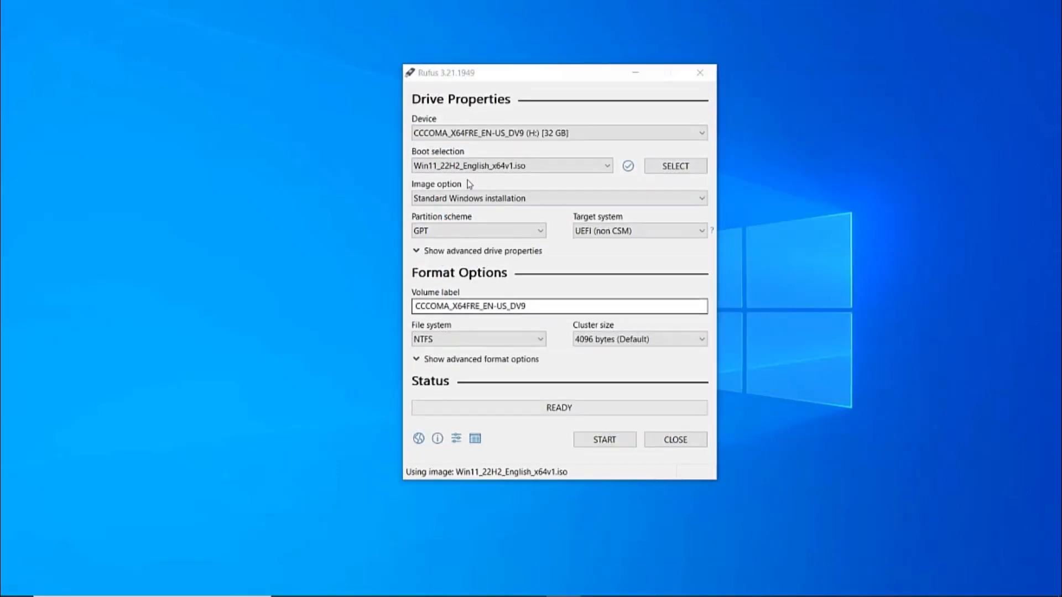
Step: Set partition scheme to MBR, start writing, keep requirement bypasses, and accept erasing H:
{"action": "left_click", "coordinate": [477, 230]}
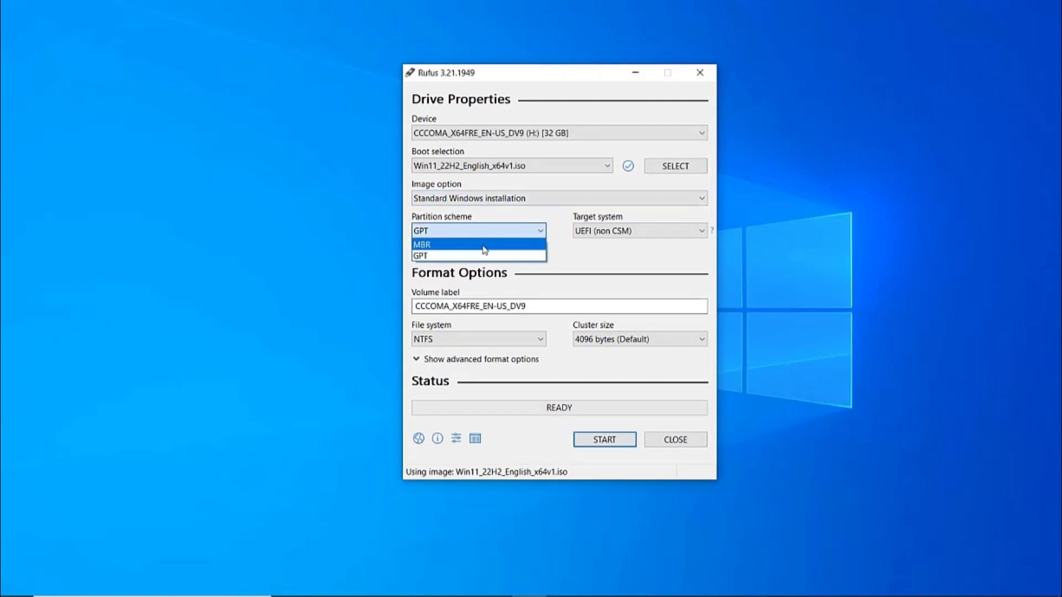
{"action": "left_click", "coordinate": [420, 244]}
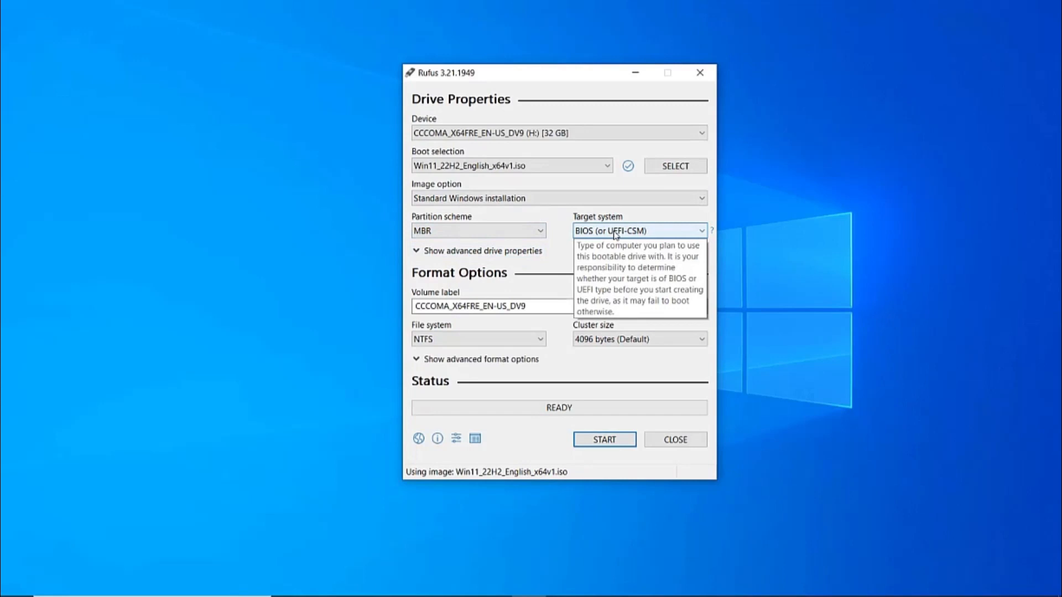
{"action": "mouse_move", "coordinate": [621, 280]}
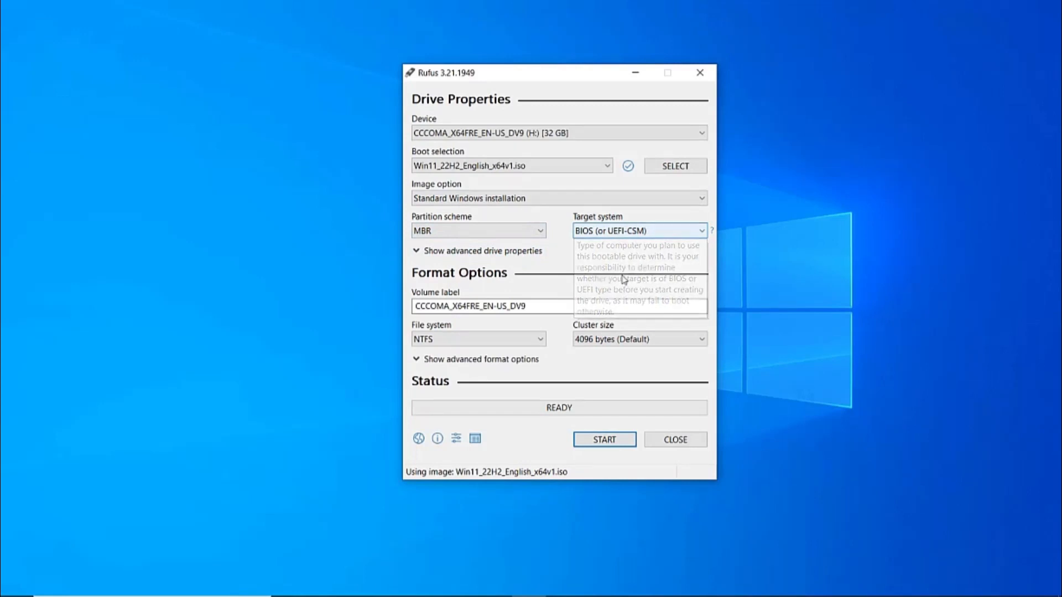
{"action": "mouse_move", "coordinate": [558, 306]}
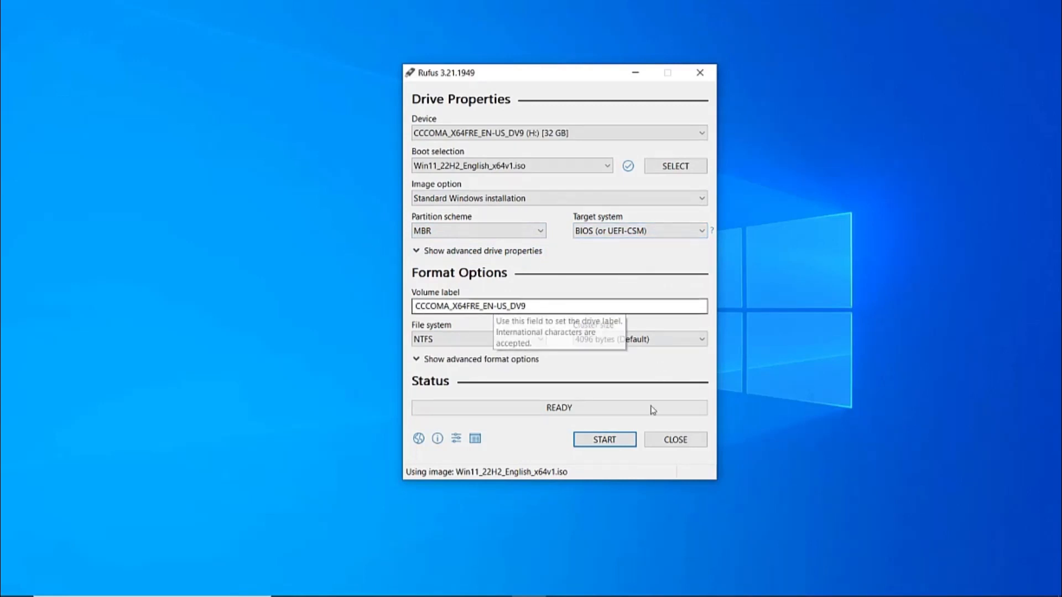
{"action": "left_click", "coordinate": [603, 438]}
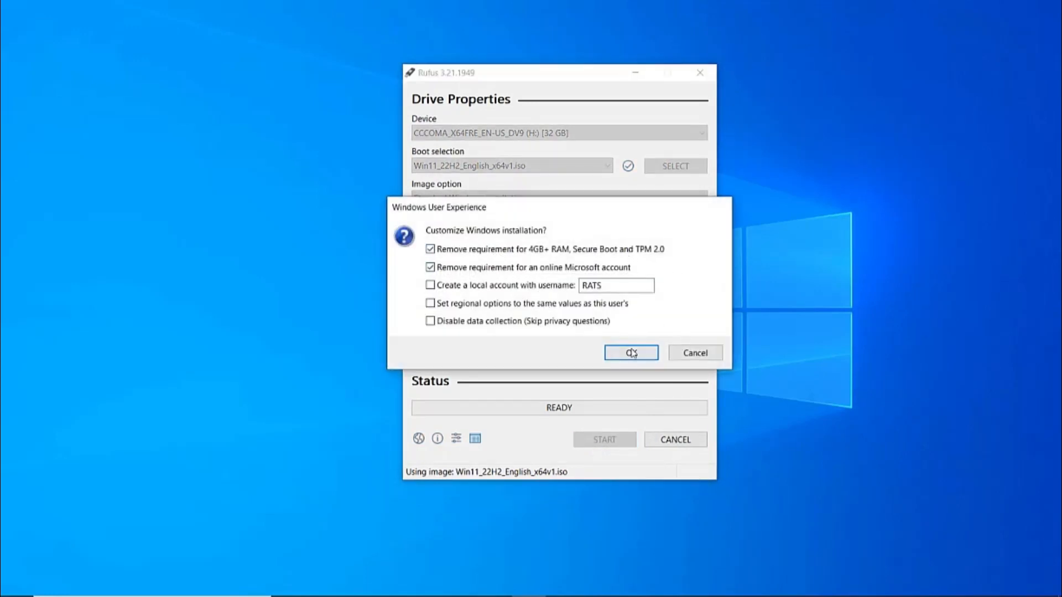
{"action": "left_click", "coordinate": [630, 353]}
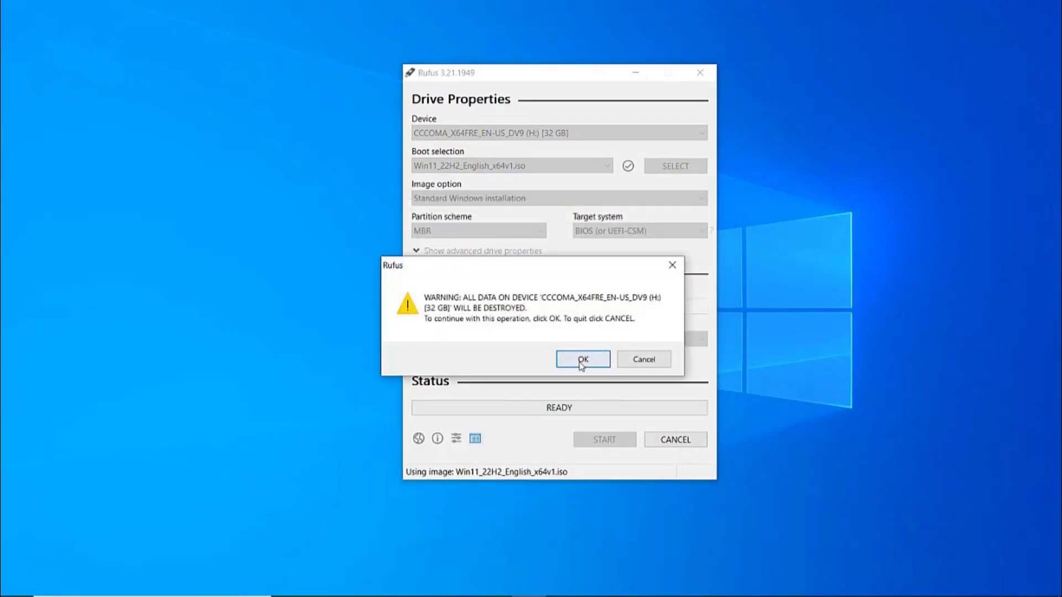
{"action": "left_click", "coordinate": [582, 359]}
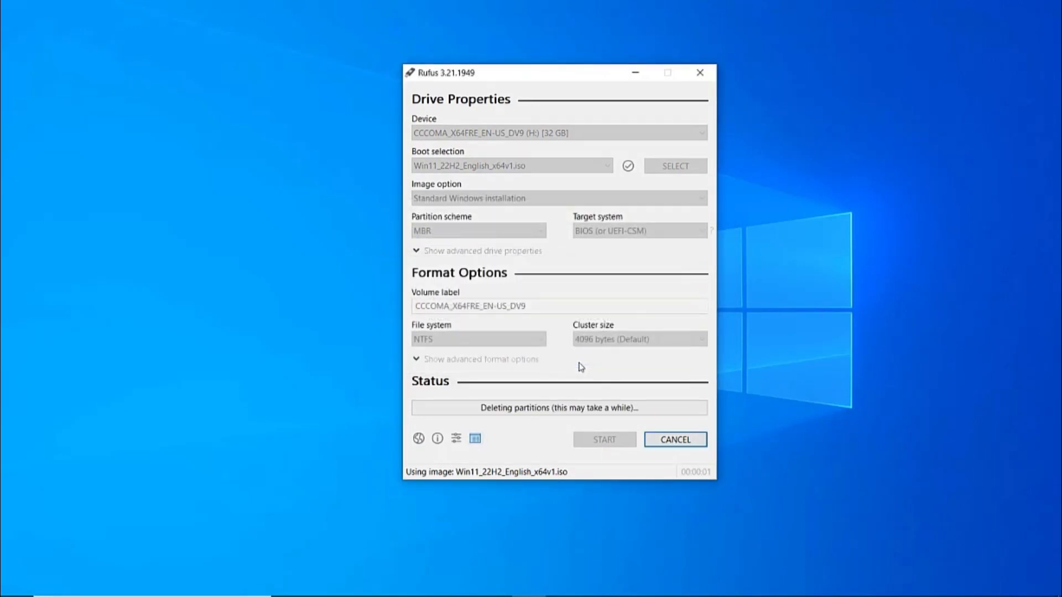